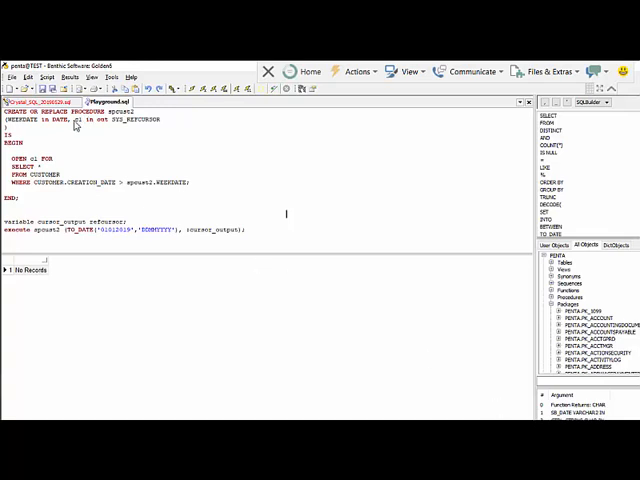
{"action": "mouse_move", "coordinate": [73, 125]}
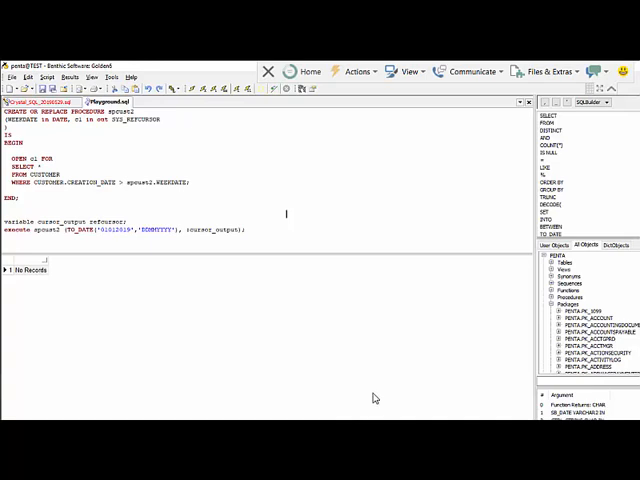
{"action": "mouse_move", "coordinate": [88, 155]}
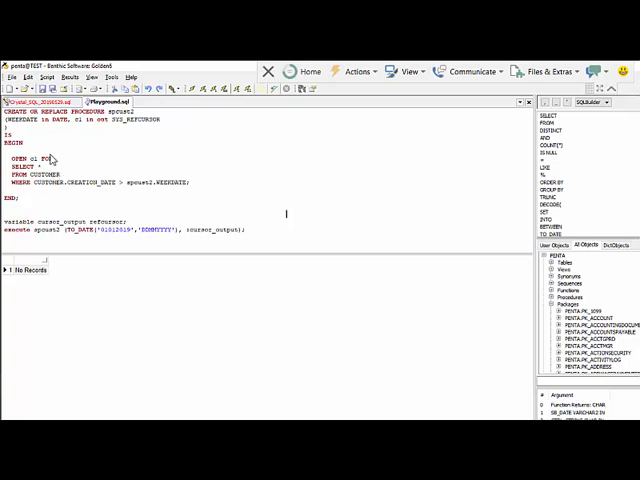
{"action": "mouse_move", "coordinate": [38, 130]}
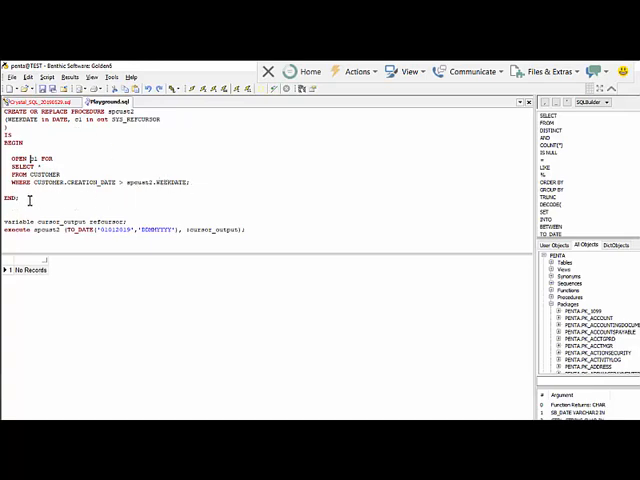
Run the 'variable cursor_output refcursor;' declaration and the dated procedure execute call
{"action": "left_click_drag", "start_coordinate": [10, 114], "coordinate": [40, 198]}
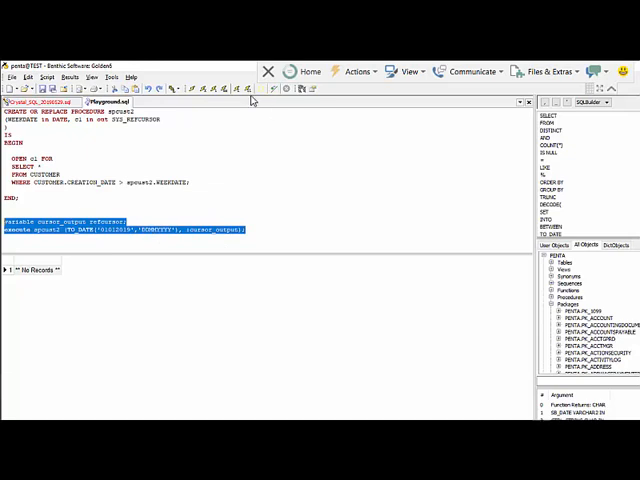
{"action": "left_click", "coordinate": [225, 89]}
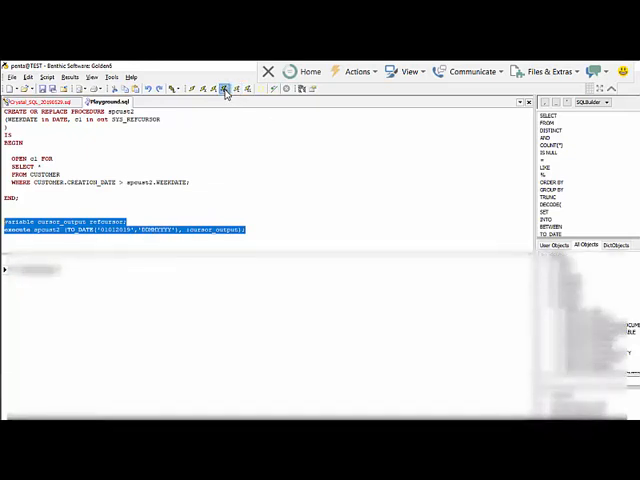